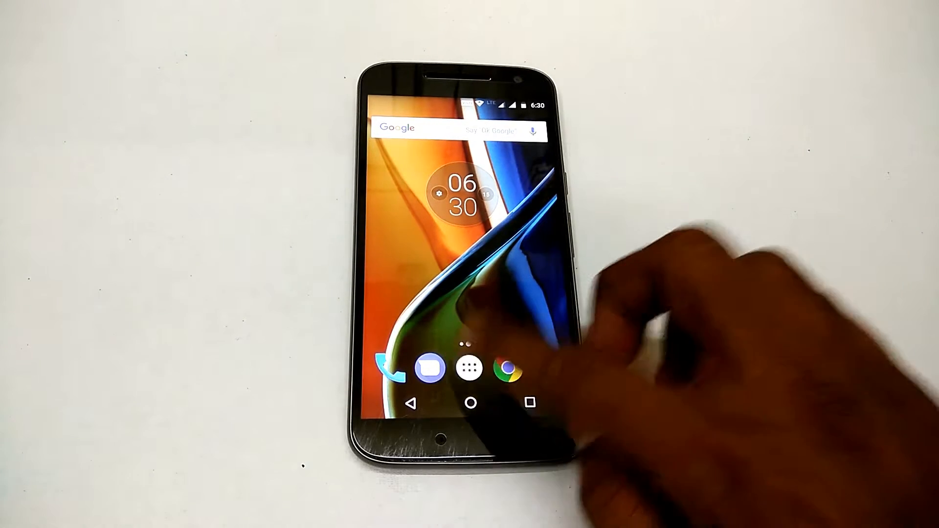
# Search the Play Store for 'applock' and read AppLock by DoMobile Lab's full description.
pyautogui.click(469, 370)
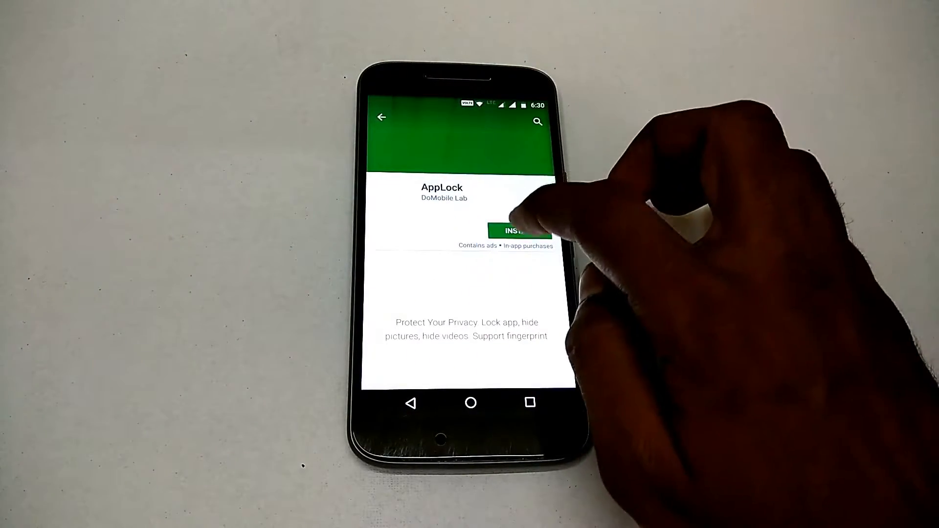
pyautogui.click(537, 120)
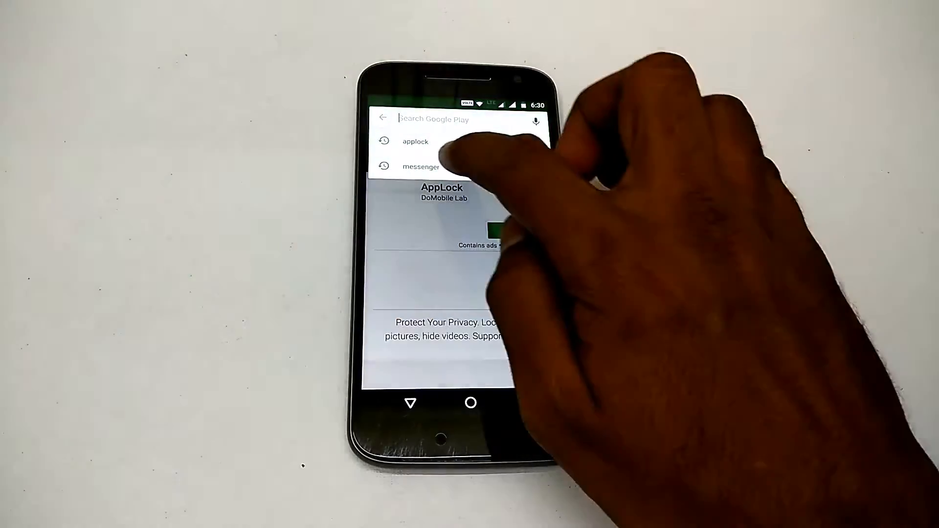
pyautogui.click(415, 141)
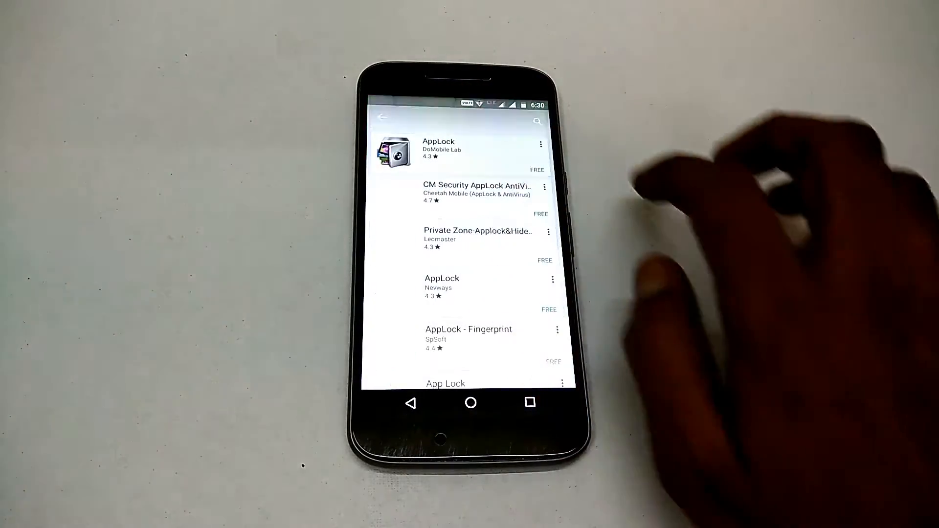
pyautogui.click(439, 150)
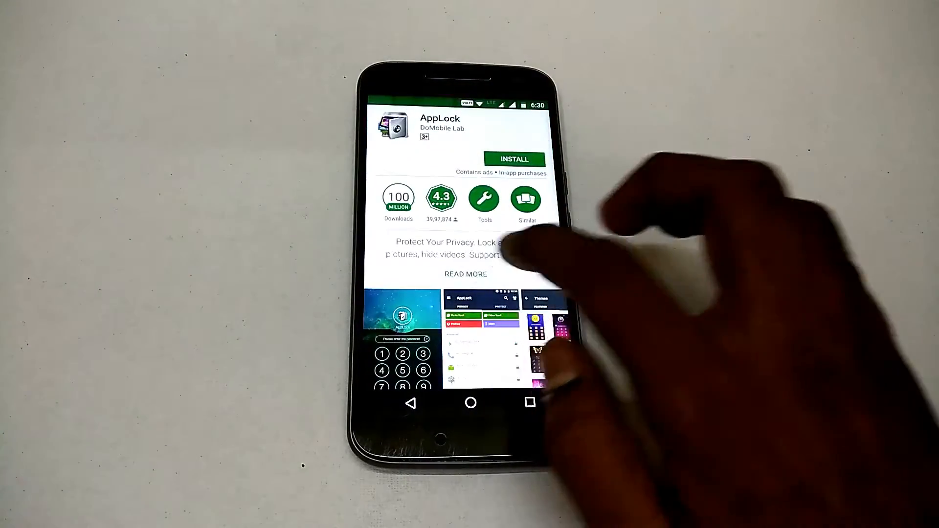
pyautogui.click(465, 274)
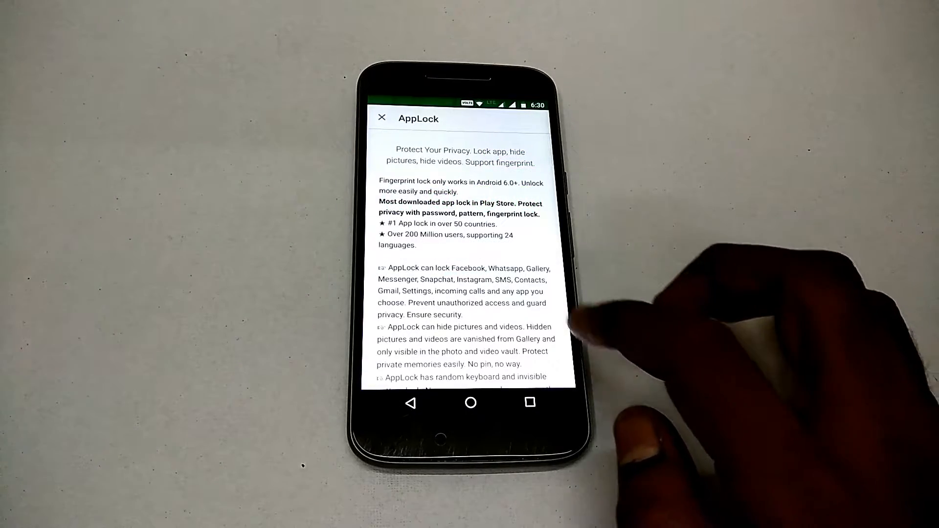
pyautogui.scroll(-3)
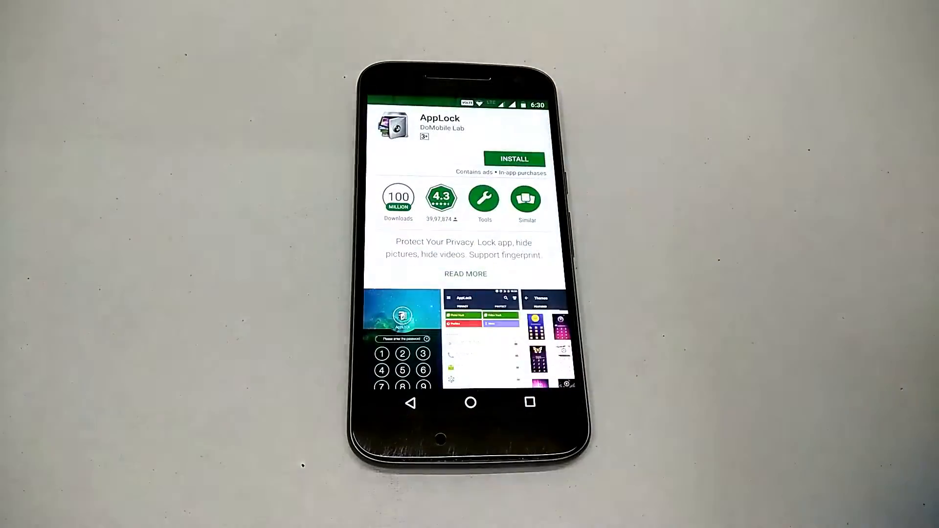
# Install AppLock by DoMobile Lab from its Play Store page.
pyautogui.click(513, 158)
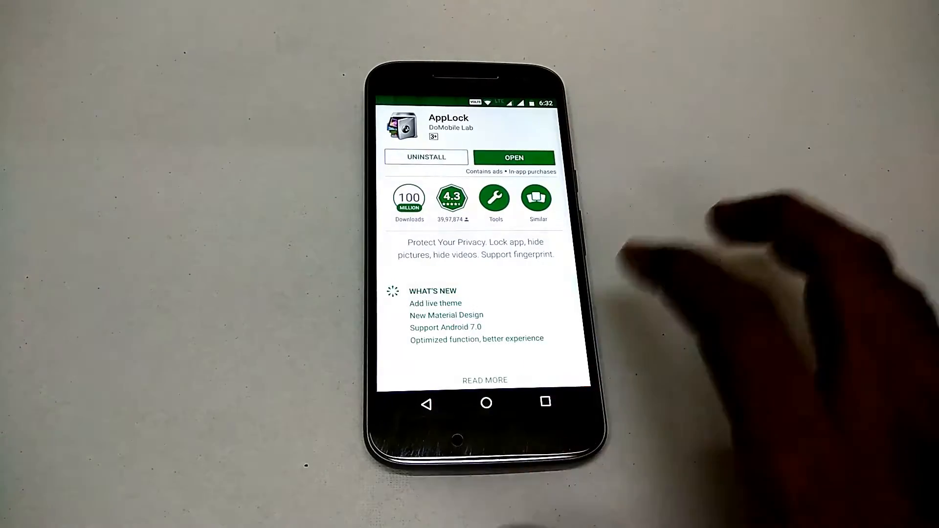
# Launch AppLock, draw and confirm an unlock pattern, and skip the security email.
pyautogui.click(513, 157)
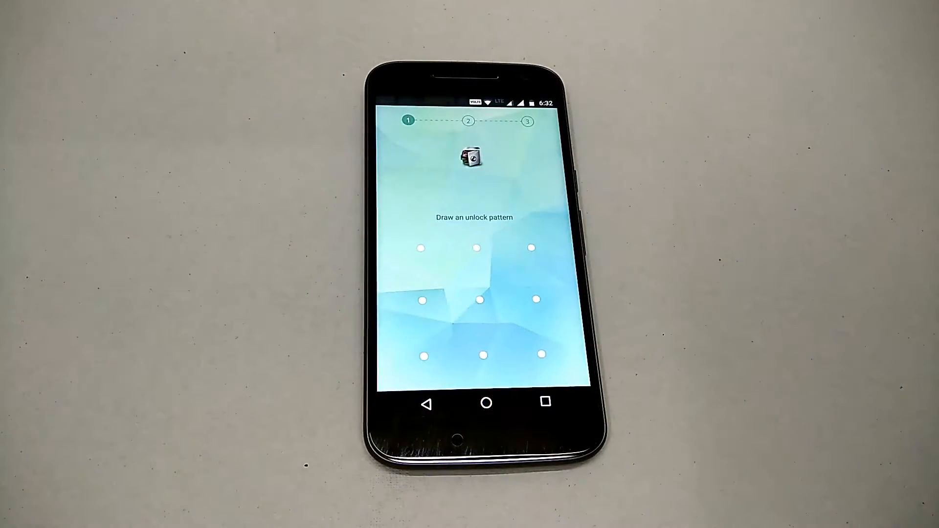
pyautogui.moveTo(422, 354); pyautogui.dragTo(529, 248)
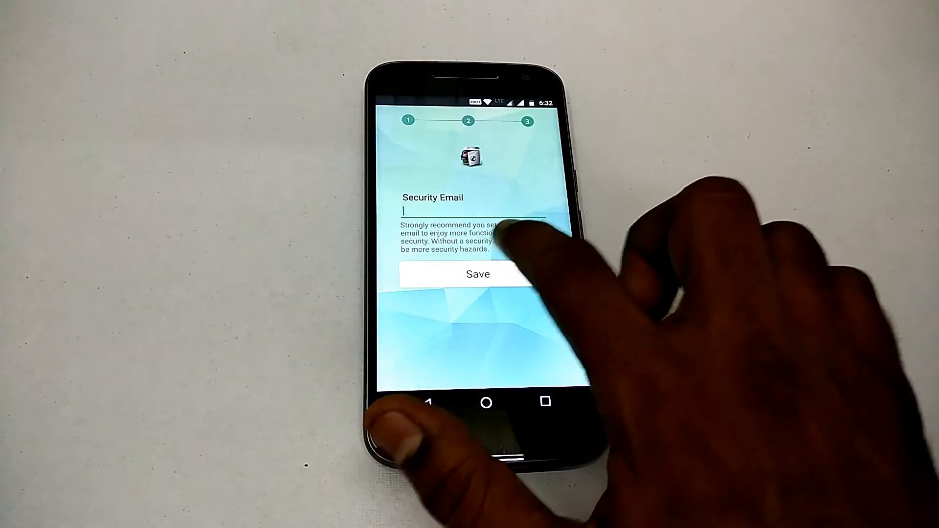
pyautogui.click(478, 274)
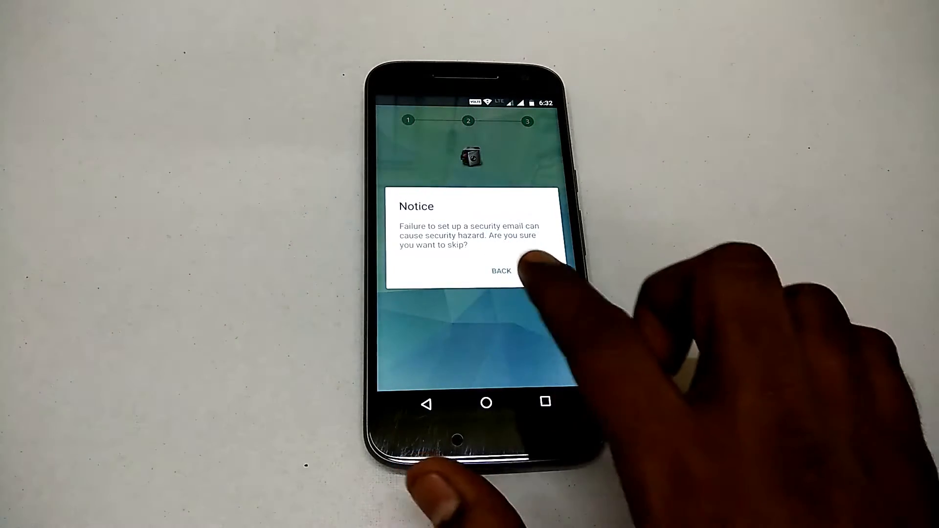
pyautogui.click(501, 271)
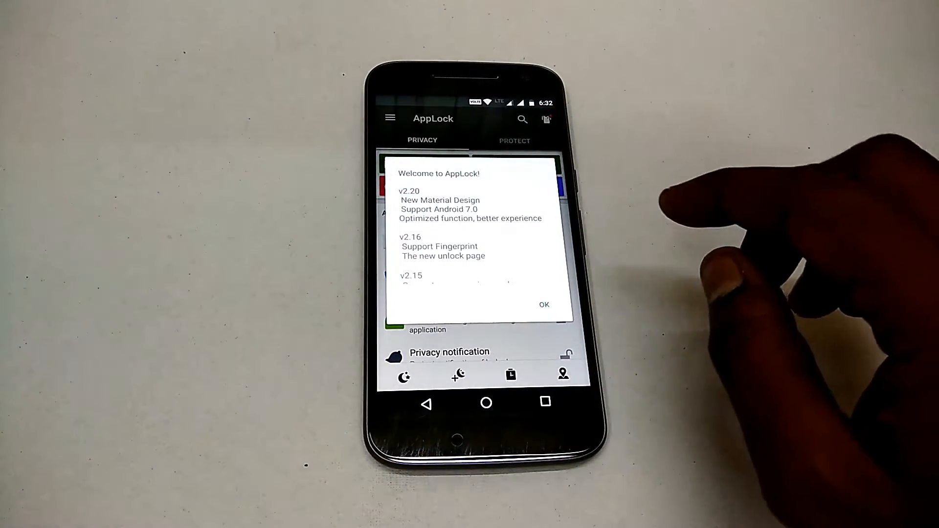
pyautogui.scroll(-3)
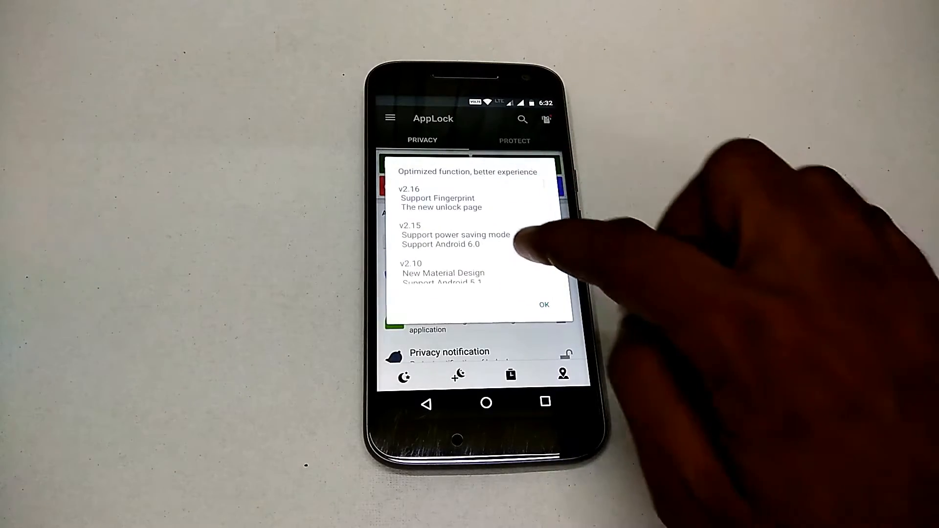
pyautogui.scroll(-3)
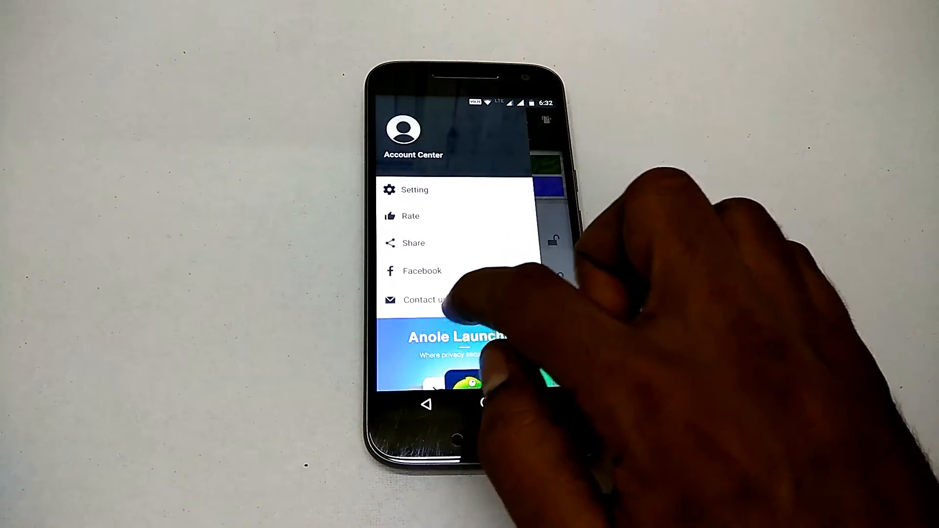
# Enable the notification quick lock switch and restart AppLock's service by confirming the pattern.
pyautogui.click(414, 189)
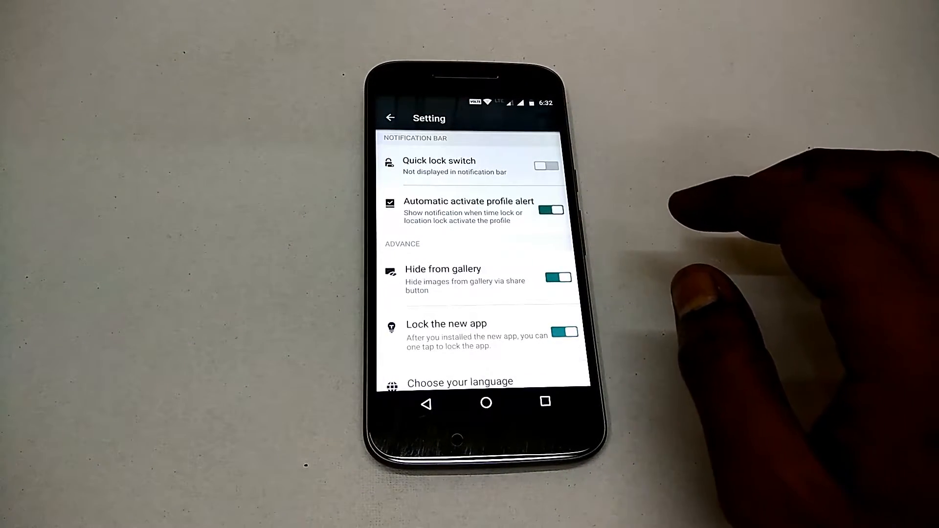
pyautogui.click(544, 166)
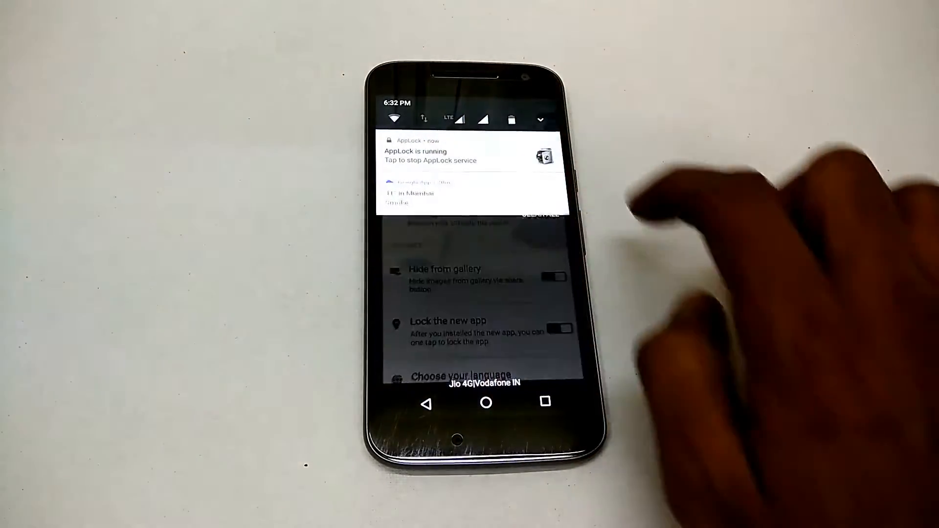
pyautogui.click(448, 155)
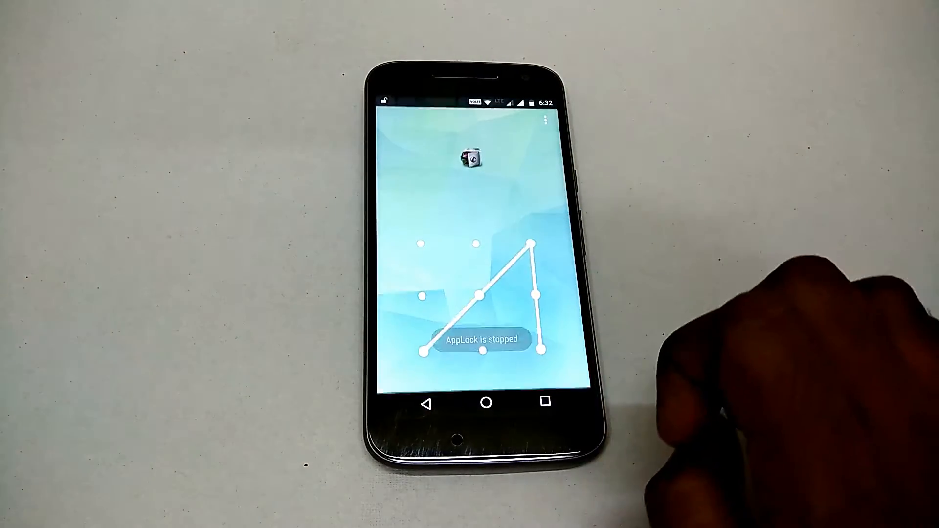
pyautogui.moveTo(470, 102); pyautogui.dragTo(470, 239)
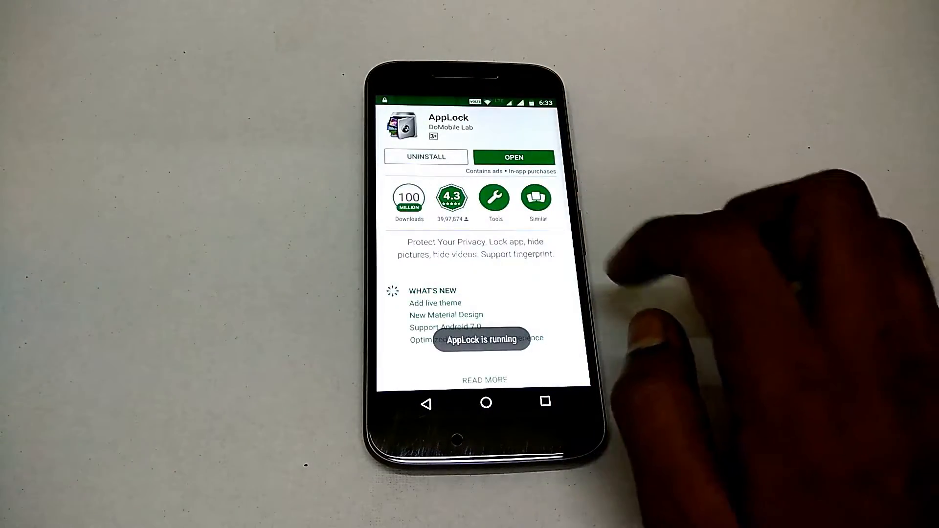
# Reopen AppLock, scroll through its advanced lock settings, and return to the privacy list.
pyautogui.click(513, 157)
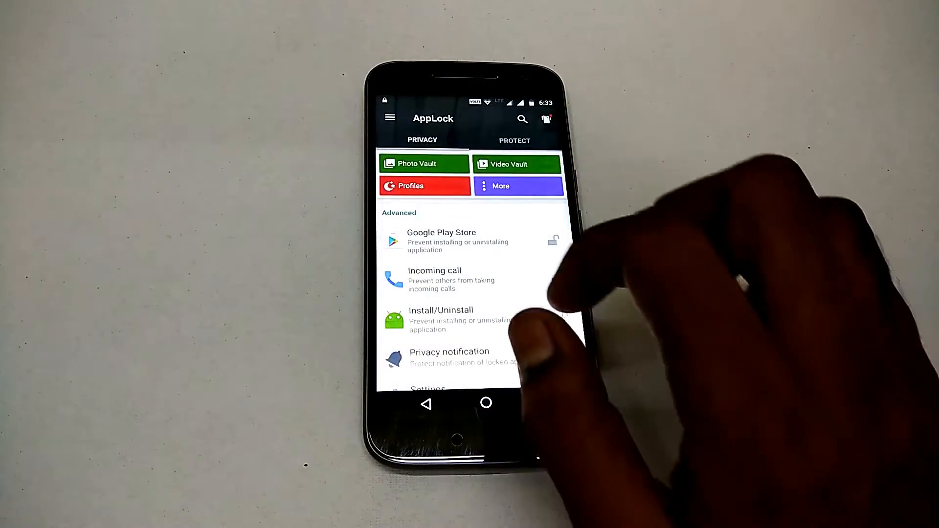
pyautogui.click(390, 117)
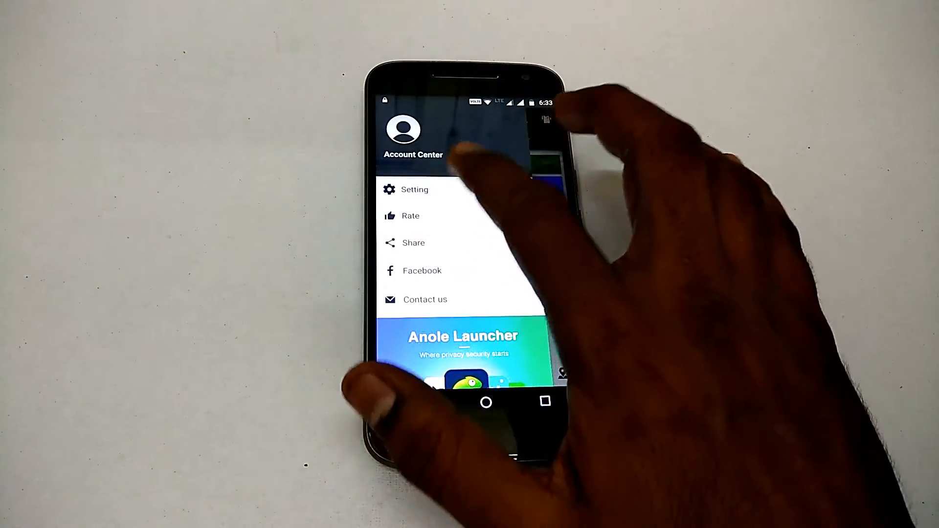
pyautogui.click(414, 189)
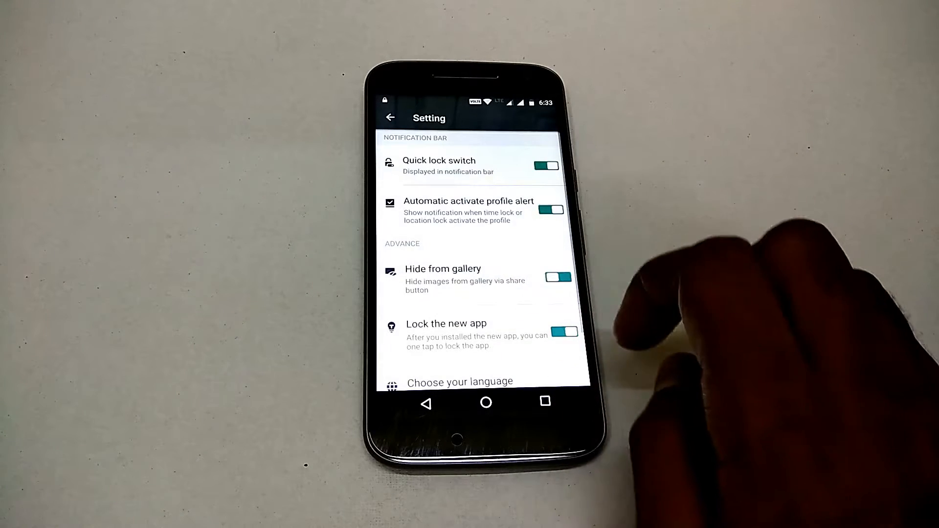
pyautogui.scroll(-3)
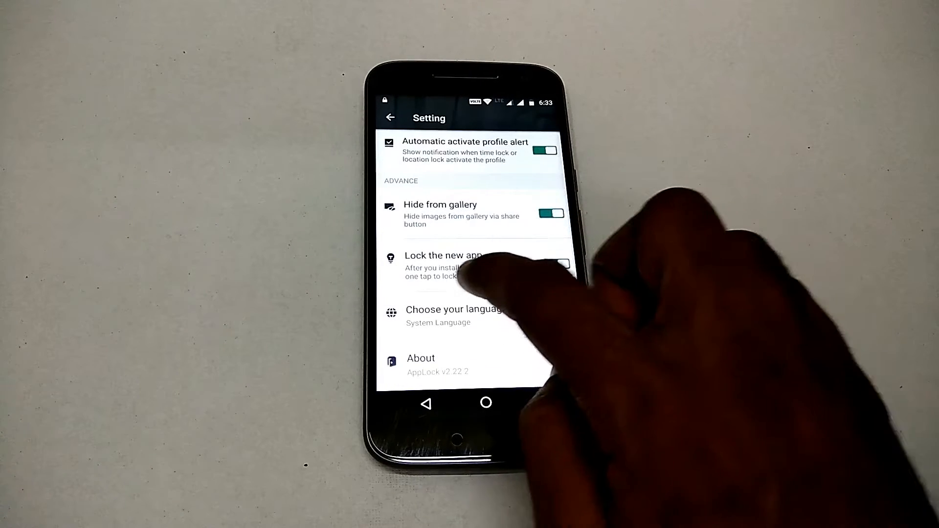
pyautogui.click(554, 263)
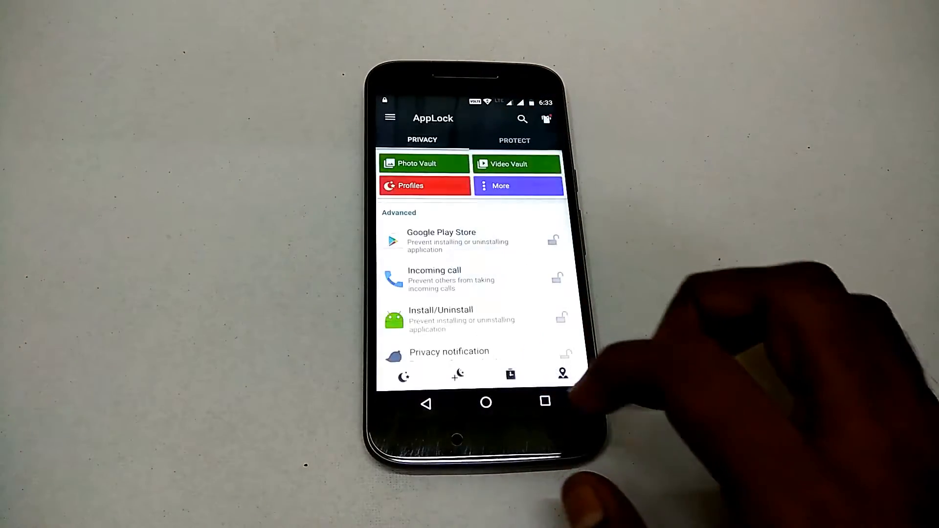
# Lock Gmail, Facebook, Hangouts, Photos and WhatsApp in the Guest profile and save it.
pyautogui.click(515, 164)
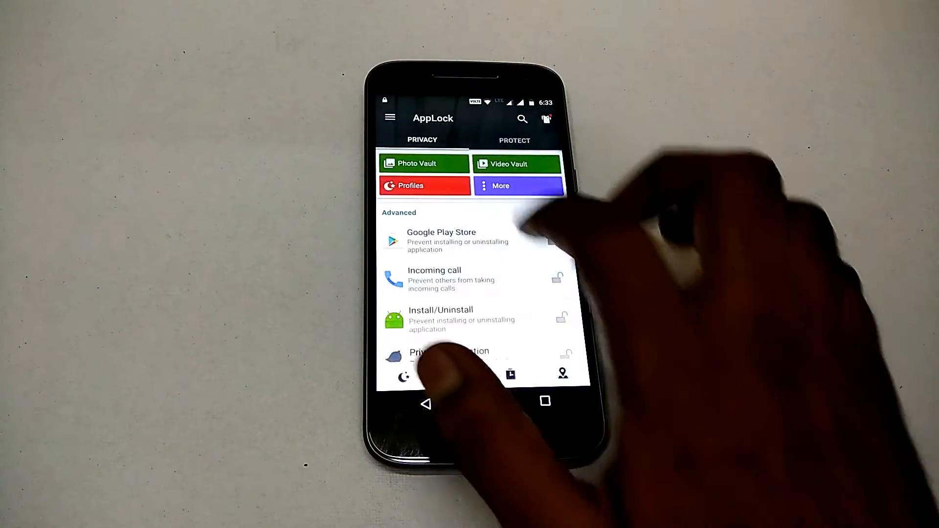
pyautogui.click(411, 185)
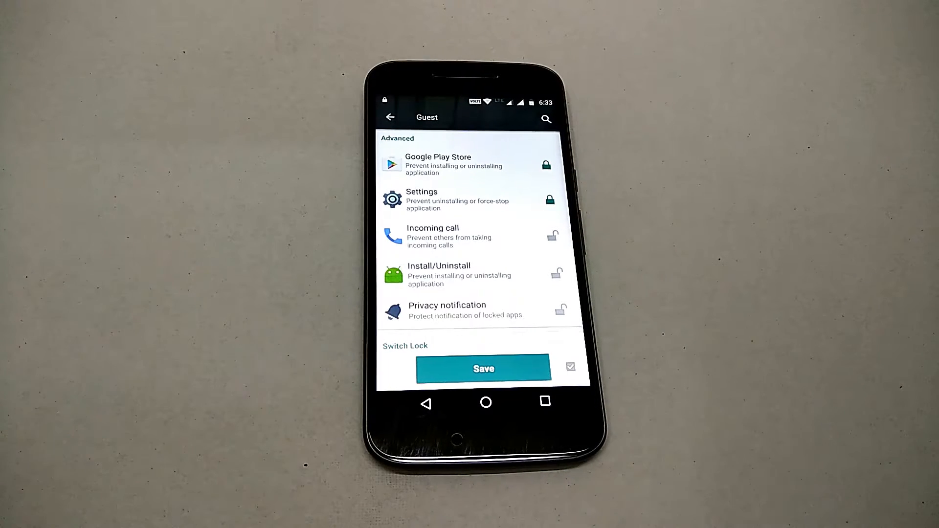
pyautogui.scroll(-3)
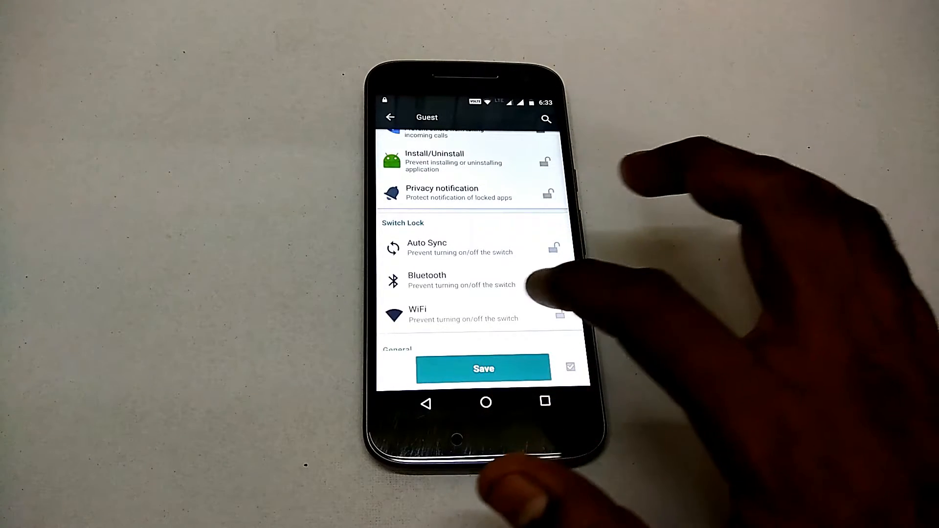
pyautogui.scroll(-3)
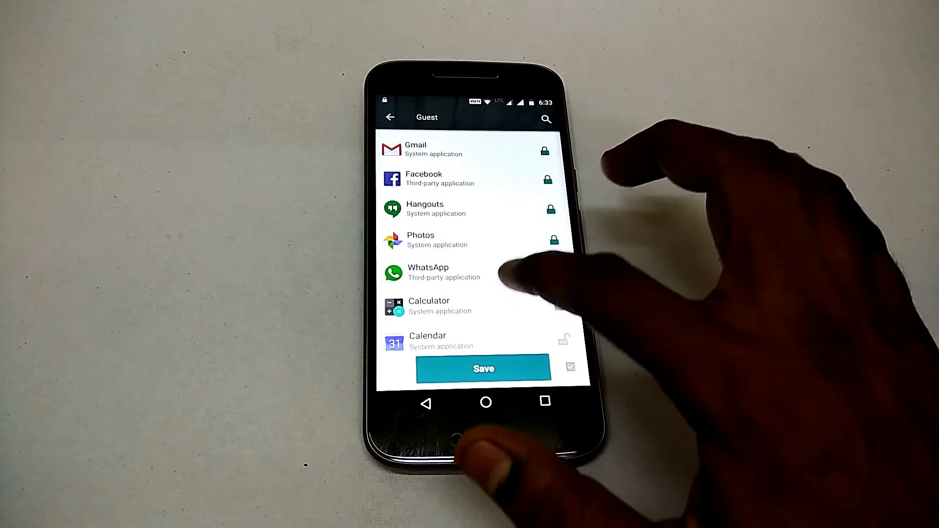
pyautogui.scroll(-3)
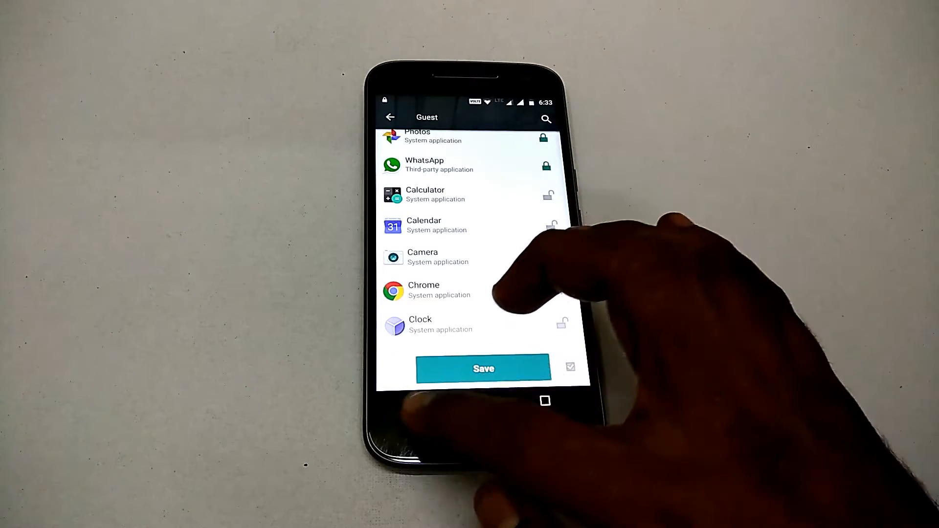
pyautogui.click(484, 368)
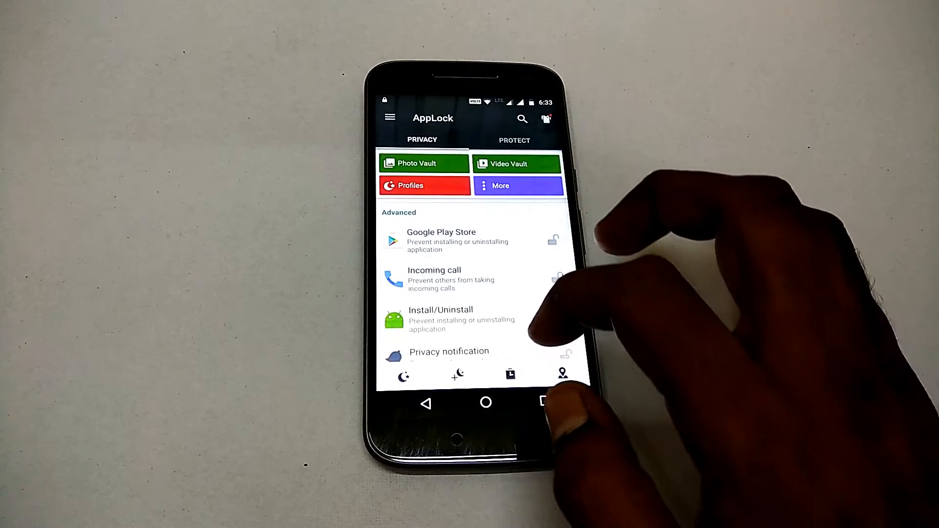
# View the Save as new profile list and empty Time Lock screen, then show Protect settings.
pyautogui.click(499, 184)
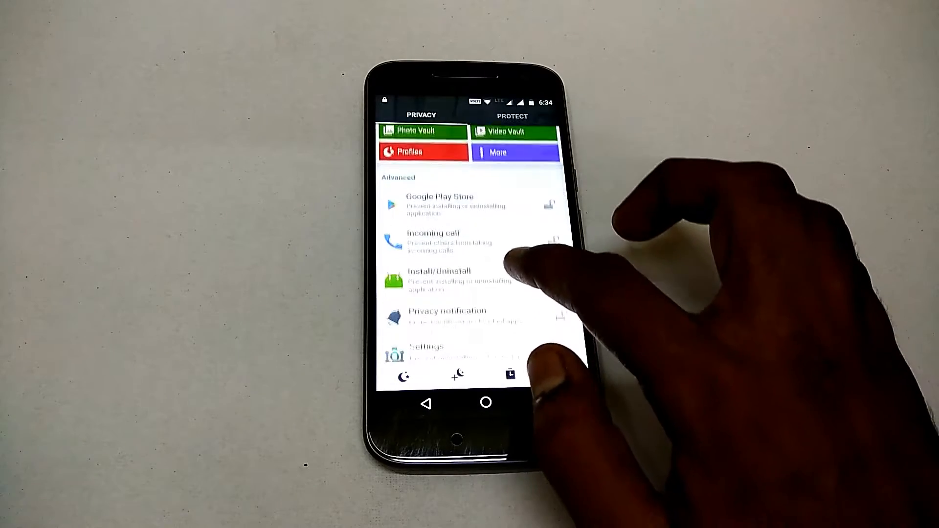
pyautogui.scroll(-3)
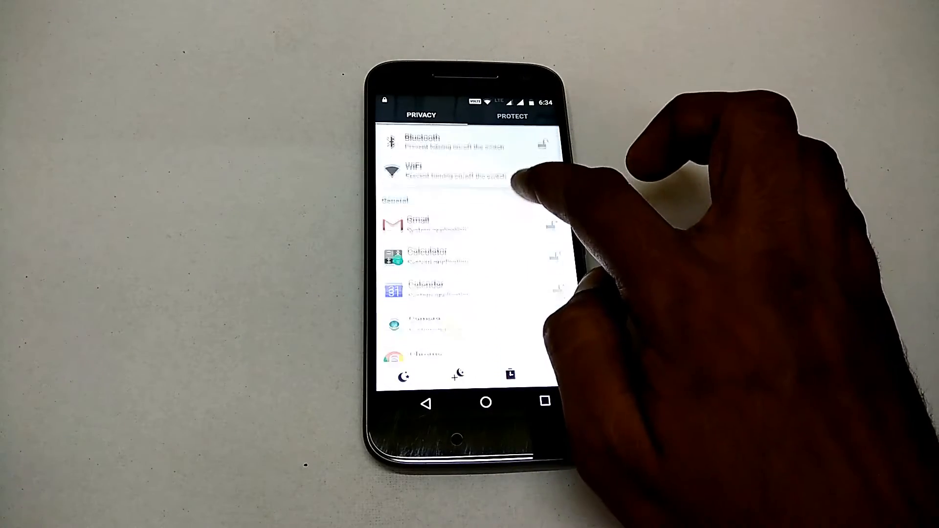
pyautogui.scroll(-3)
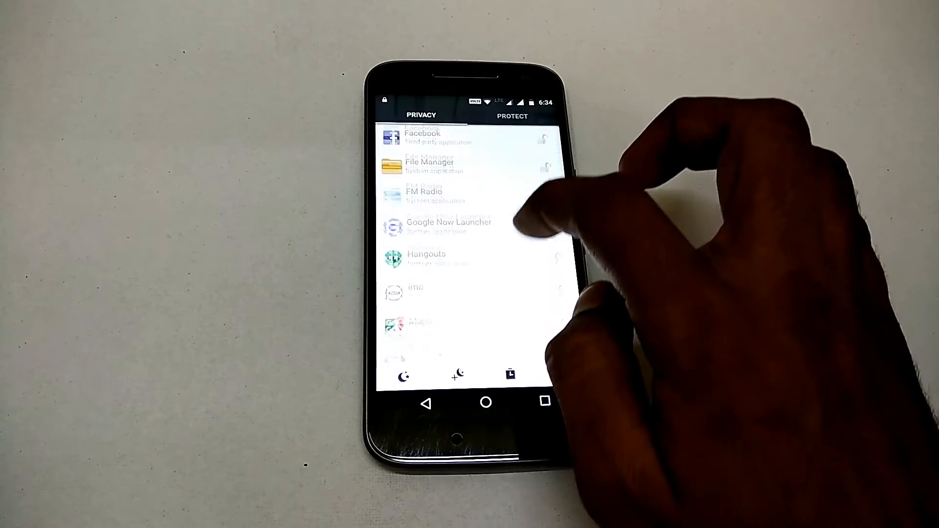
pyautogui.scroll(-3)
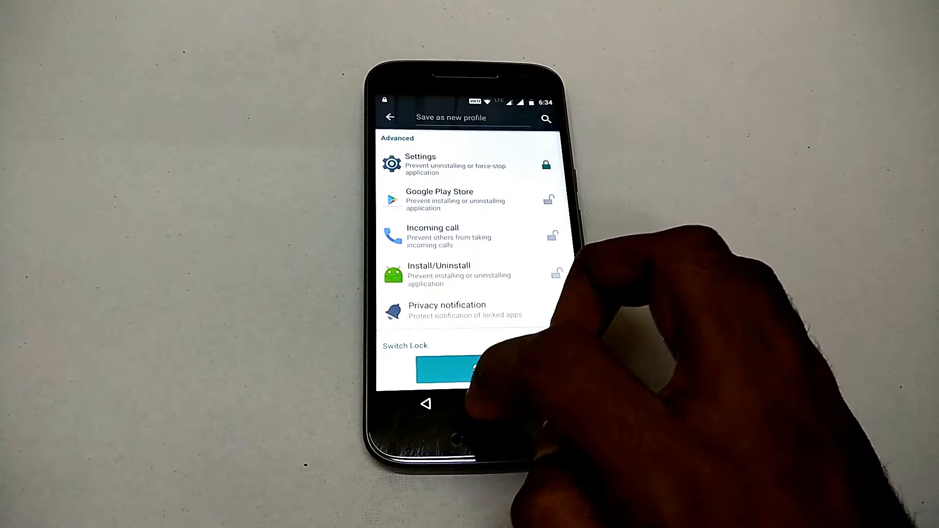
pyautogui.click(483, 369)
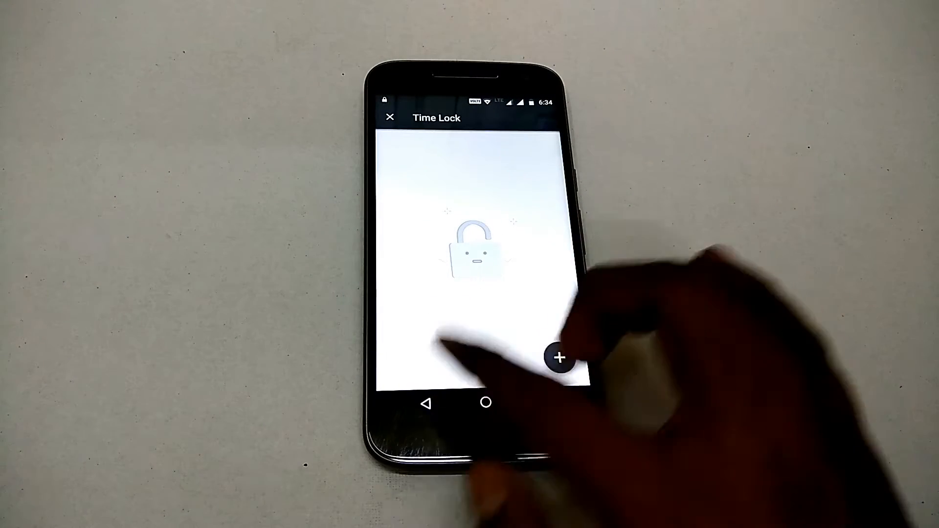
pyautogui.click(558, 358)
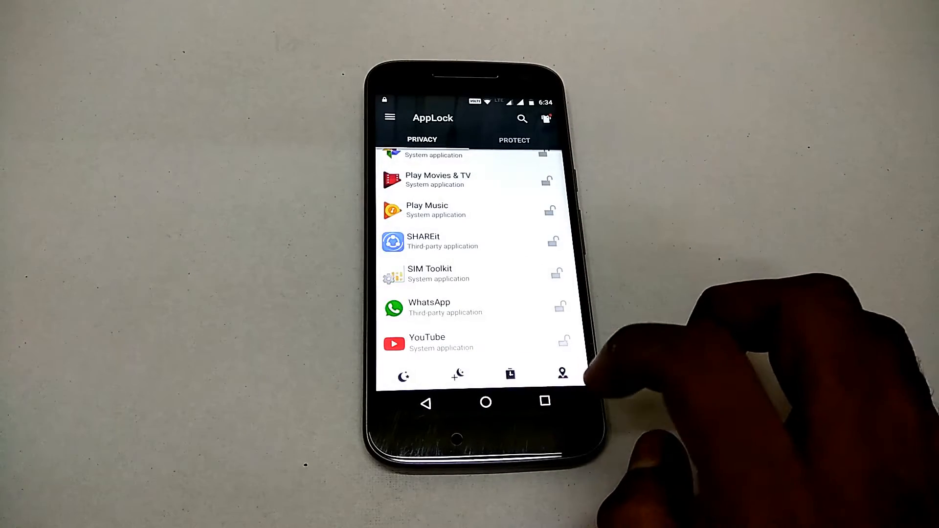
pyautogui.click(562, 373)
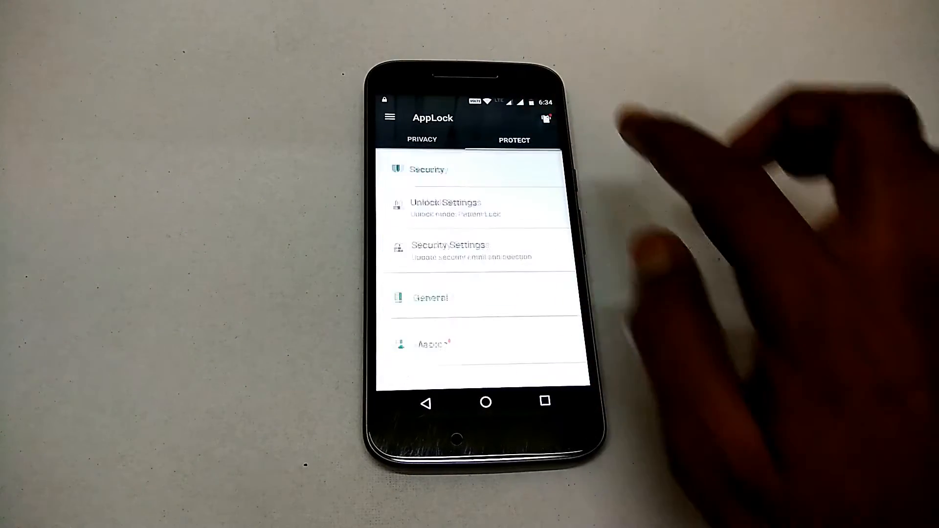
pyautogui.click(446, 208)
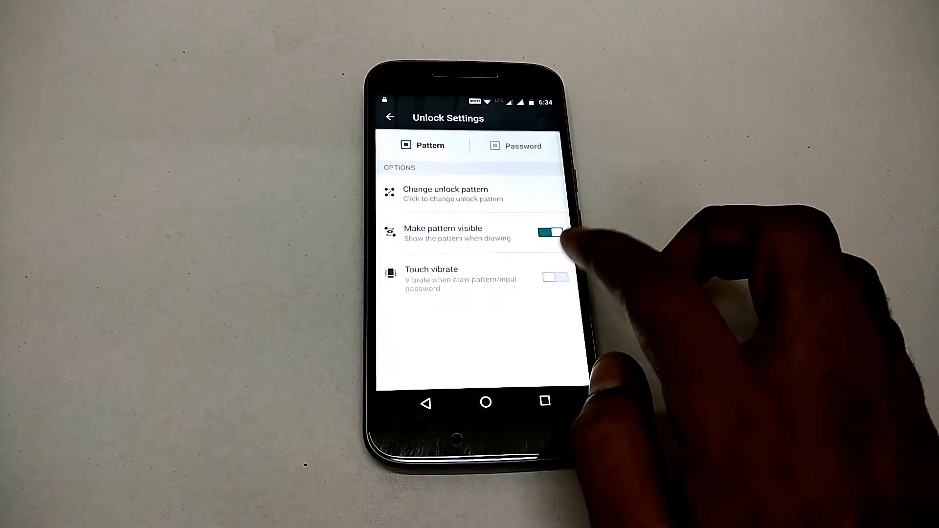
pyautogui.click(521, 146)
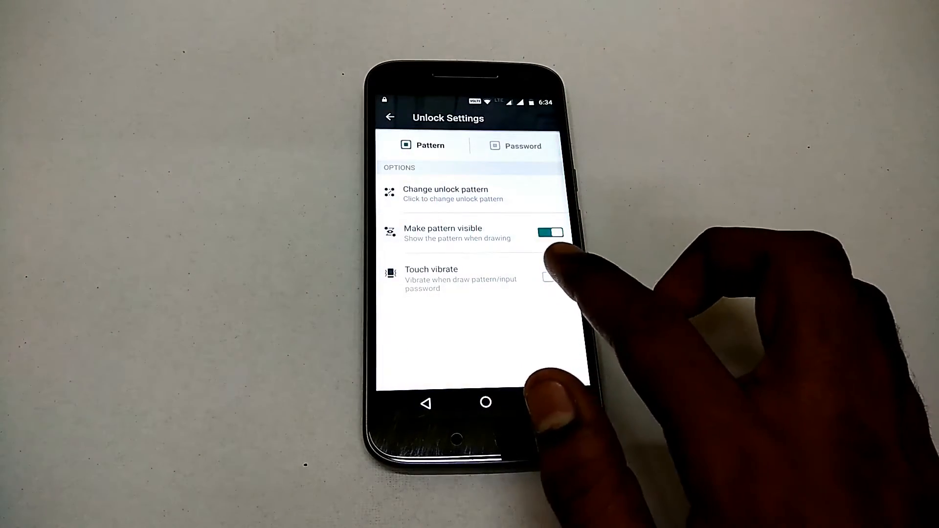
pyautogui.click(522, 146)
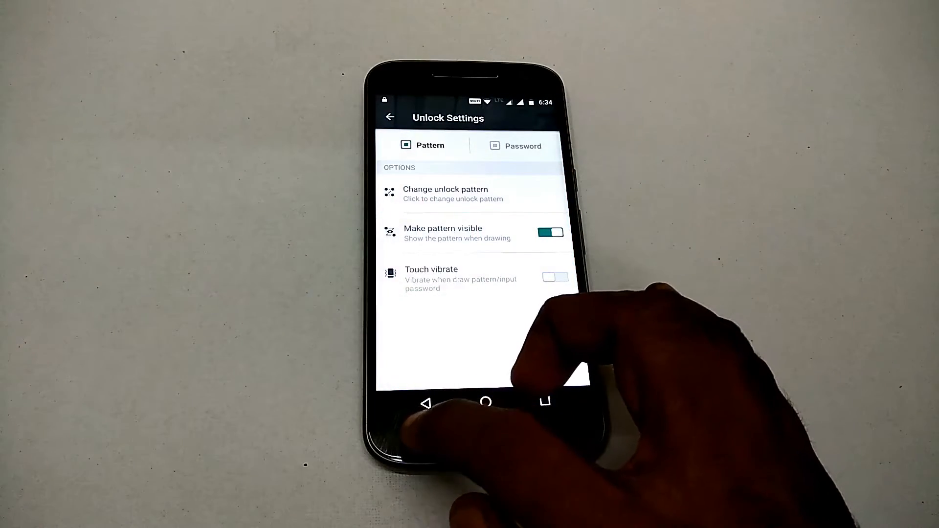
pyautogui.click(445, 194)
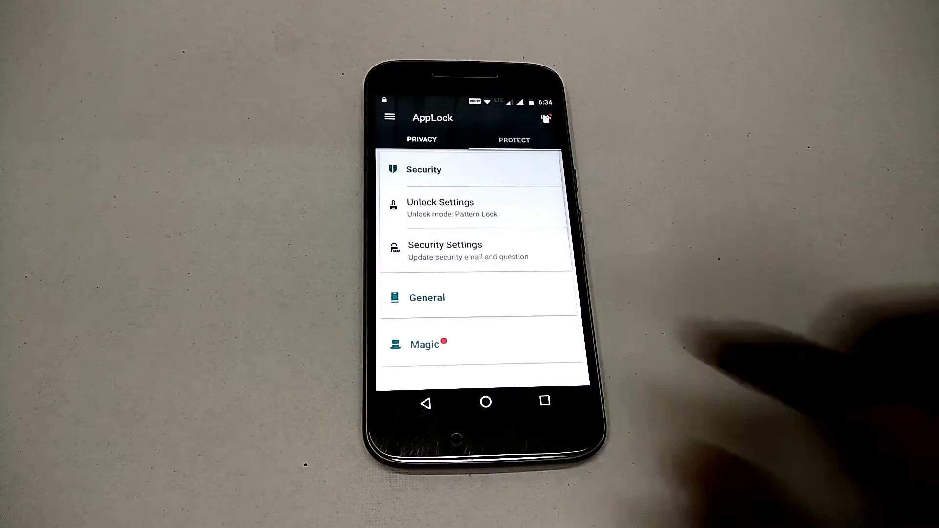
# Look at Security Settings without changes, then expand General to reach Advanced Protection.
pyautogui.click(444, 250)
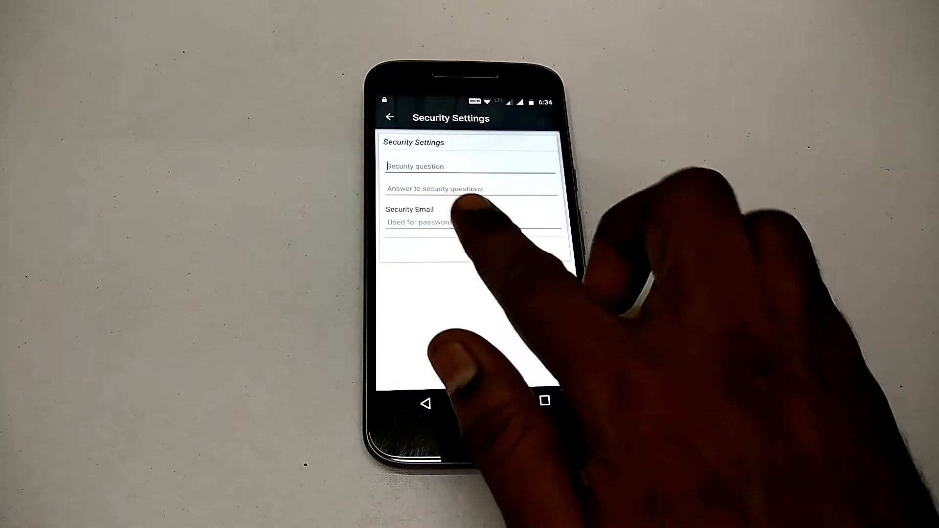
pyautogui.click(390, 117)
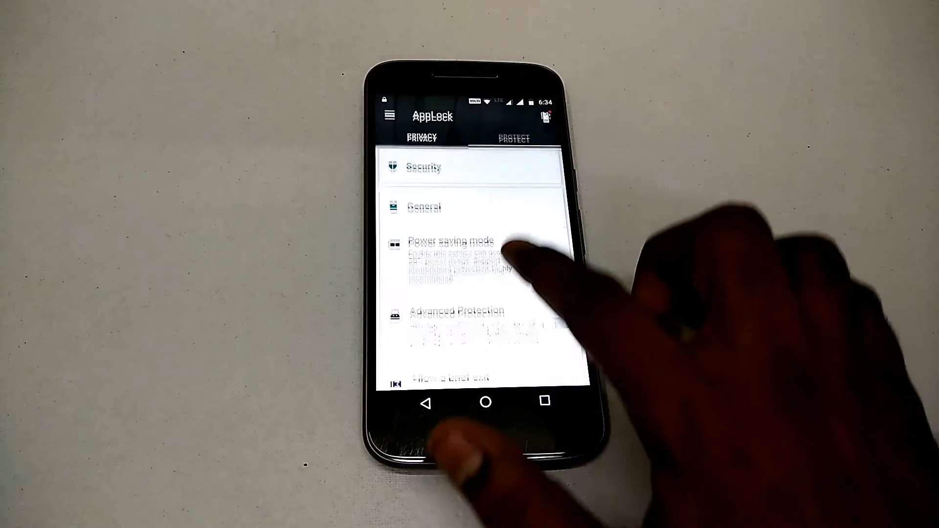
pyautogui.scroll(-3)
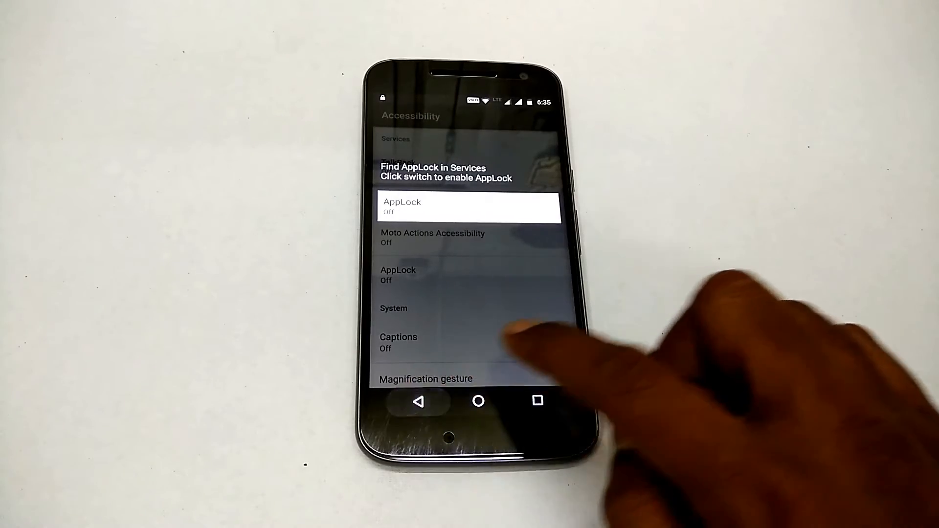
# Leave Accessibility with AppLock still off and browse the Featured lock themes.
pyautogui.click(470, 206)
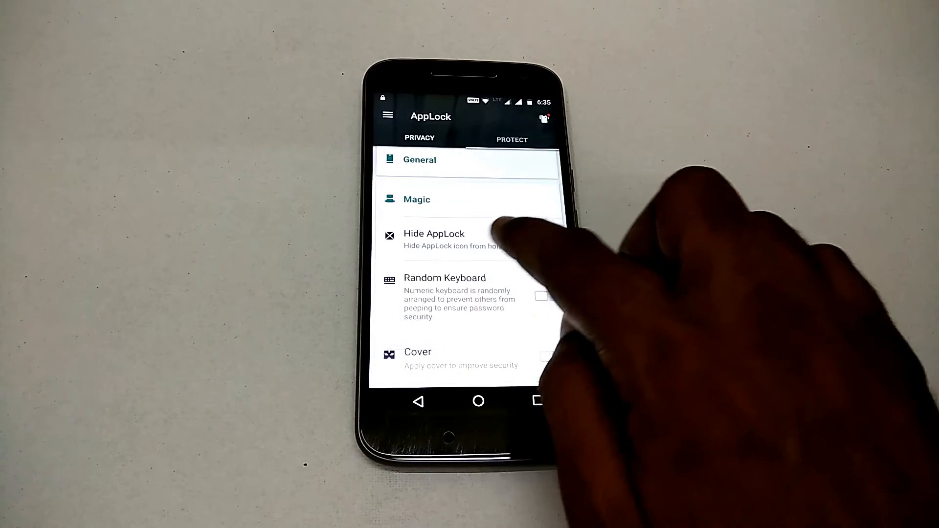
pyautogui.click(445, 277)
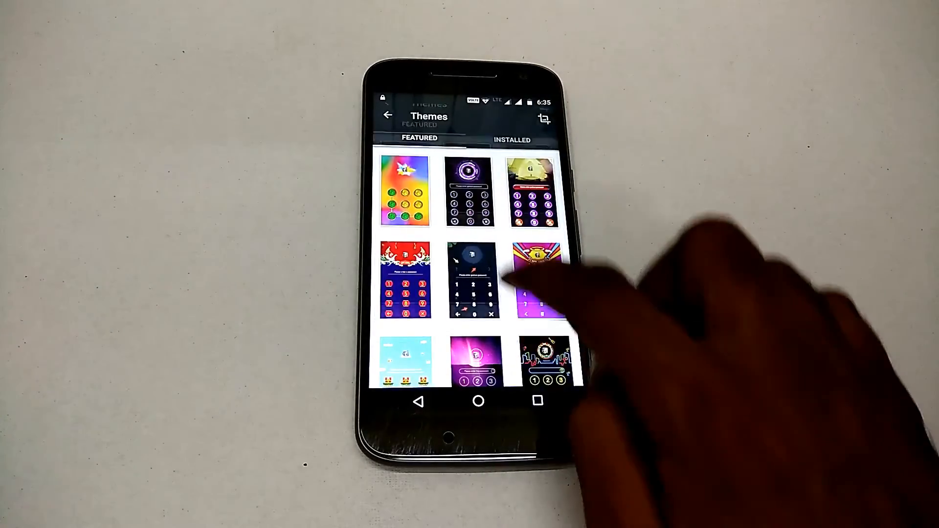
# Exit the Themes gallery, dismiss the Exit prompt, and return to the privacy app list.
pyautogui.scroll(-3)
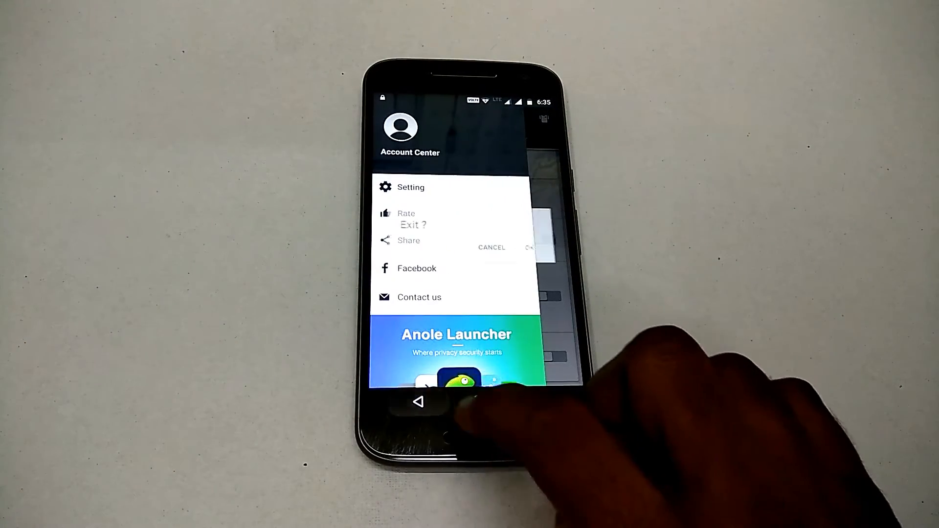
pyautogui.click(491, 247)
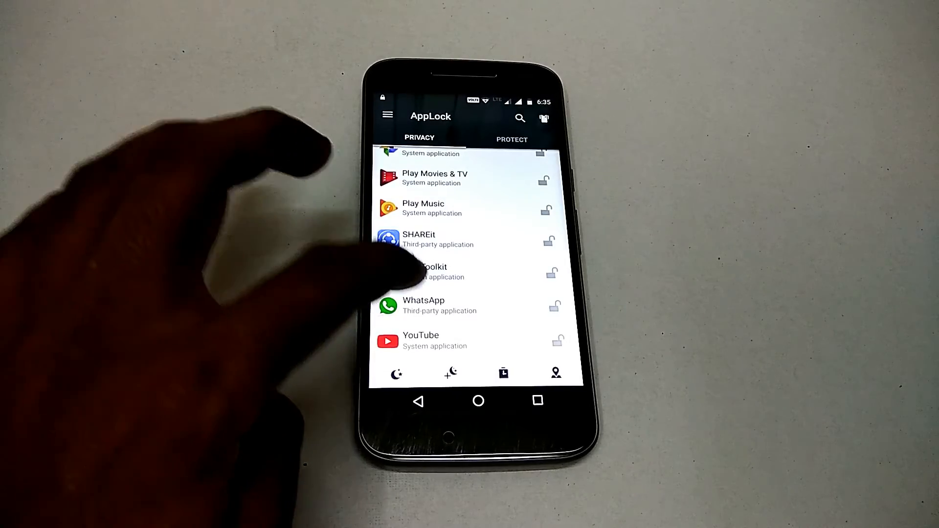
# Lock an app, accept AppLock's permission prompt, and switch on its usage access in Android Settings.
pyautogui.click(550, 274)
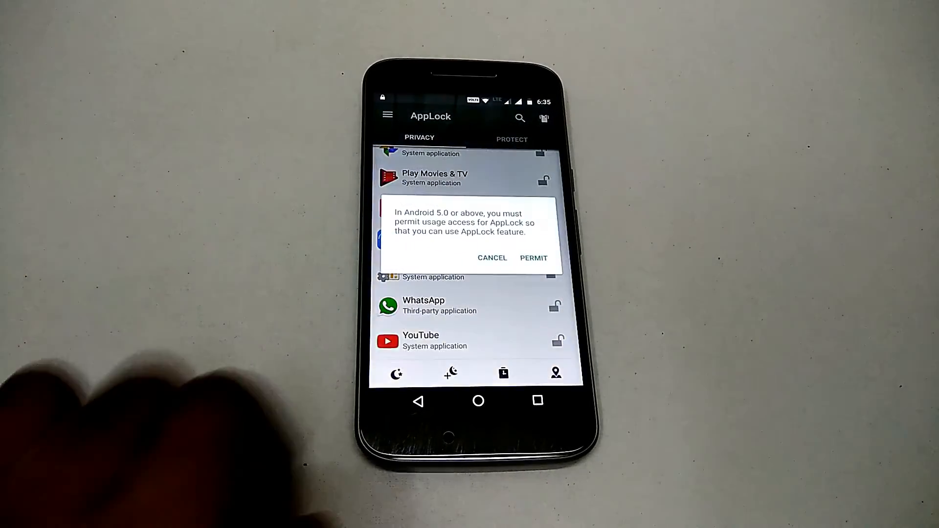
pyautogui.click(491, 258)
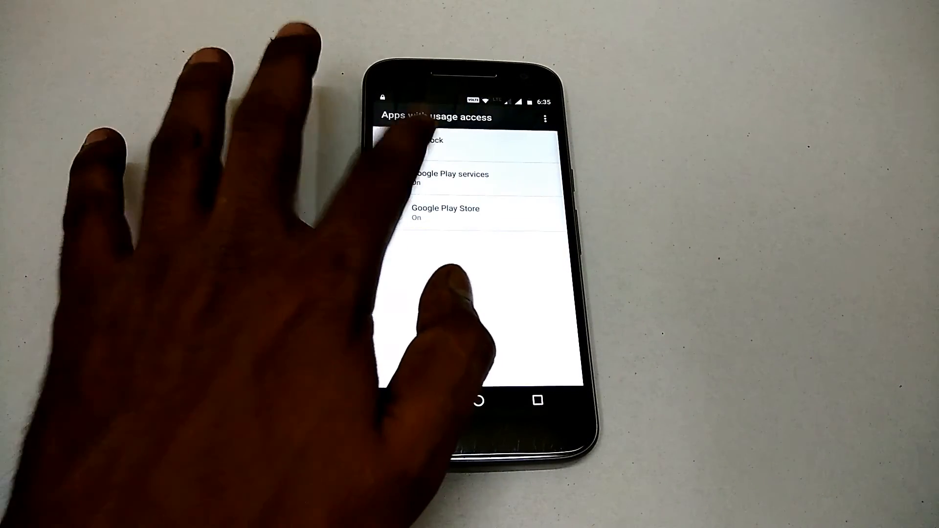
pyautogui.click(432, 140)
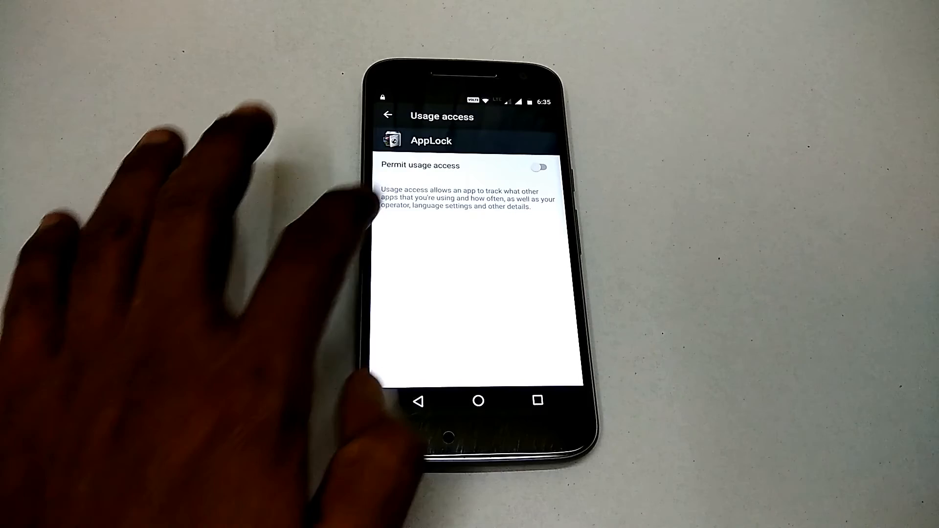
pyautogui.click(538, 166)
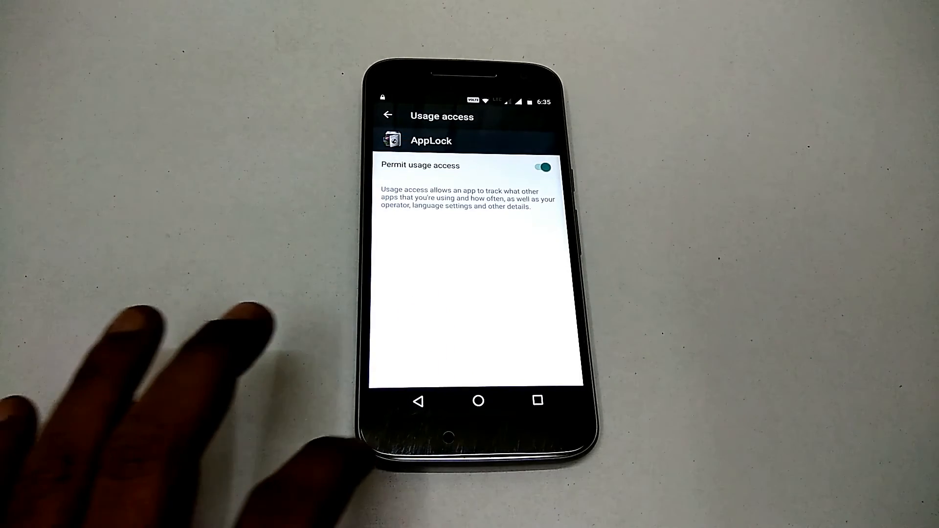